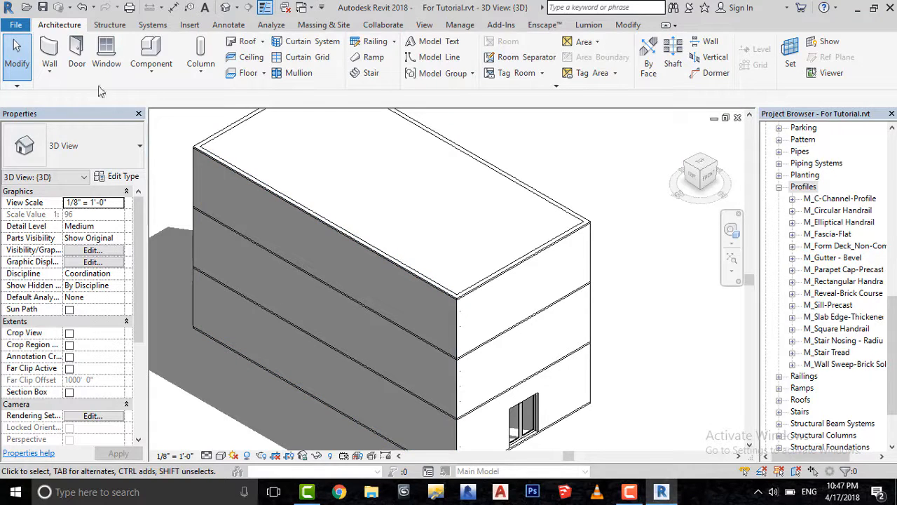
Create a new family from the Profile.rft template via File > New > Family
click(14, 26)
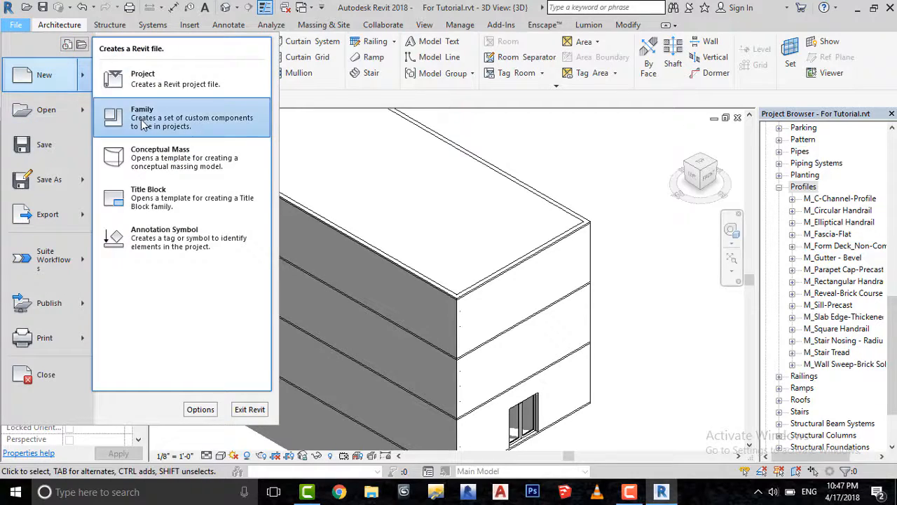
click(142, 117)
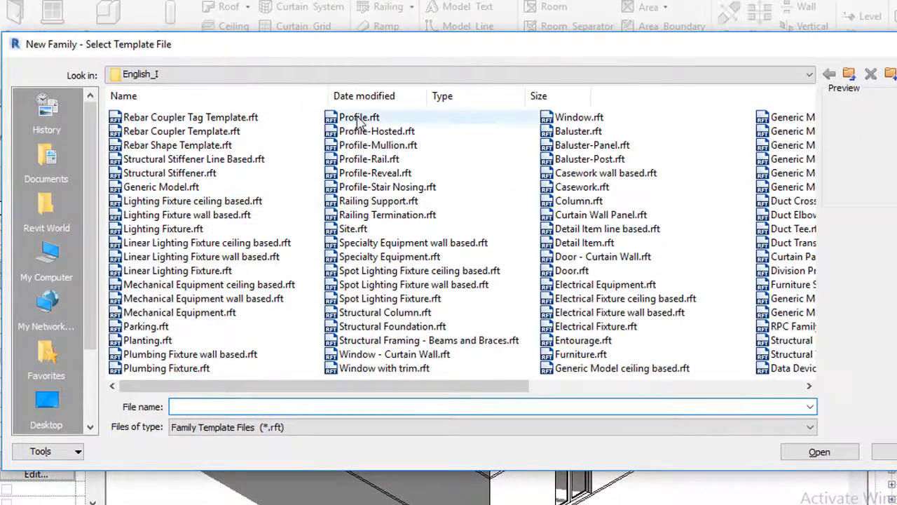
click(359, 118)
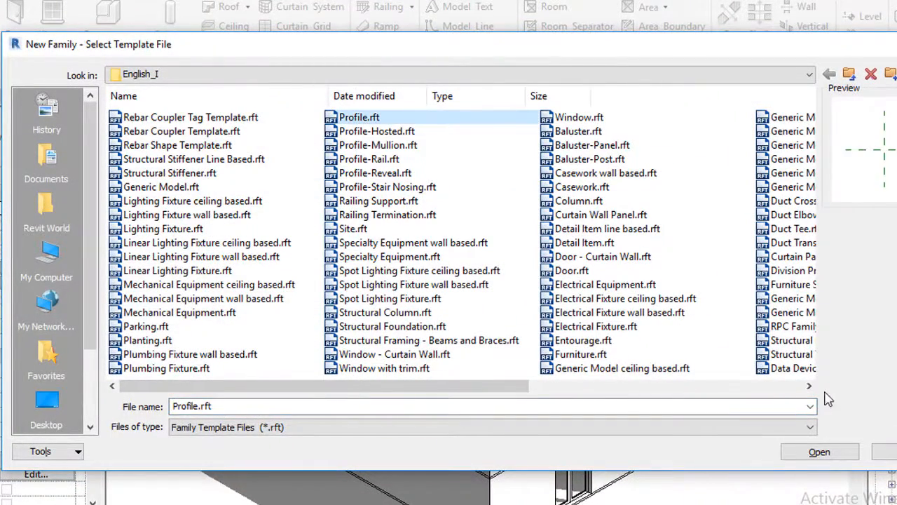
click(819, 451)
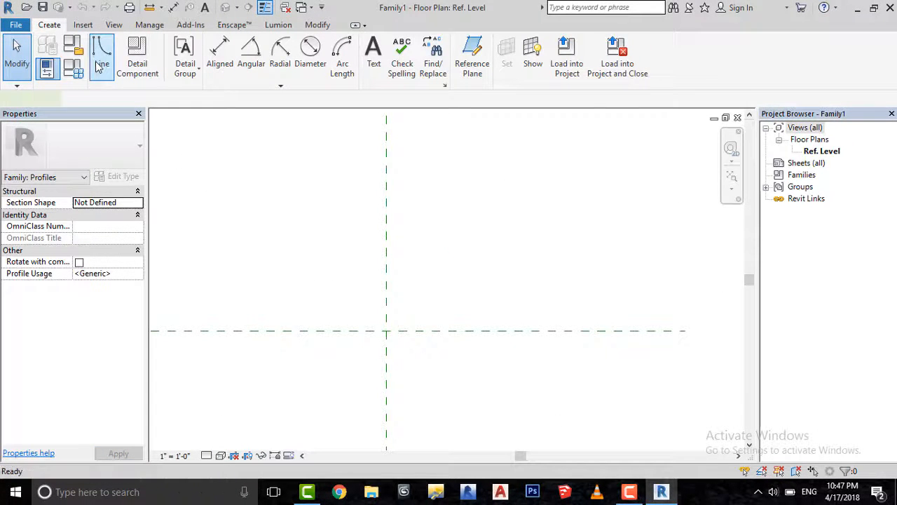
Sketch a small closed rectangle with the Line tool at the reference plane crossing and fix its edge length
click(101, 56)
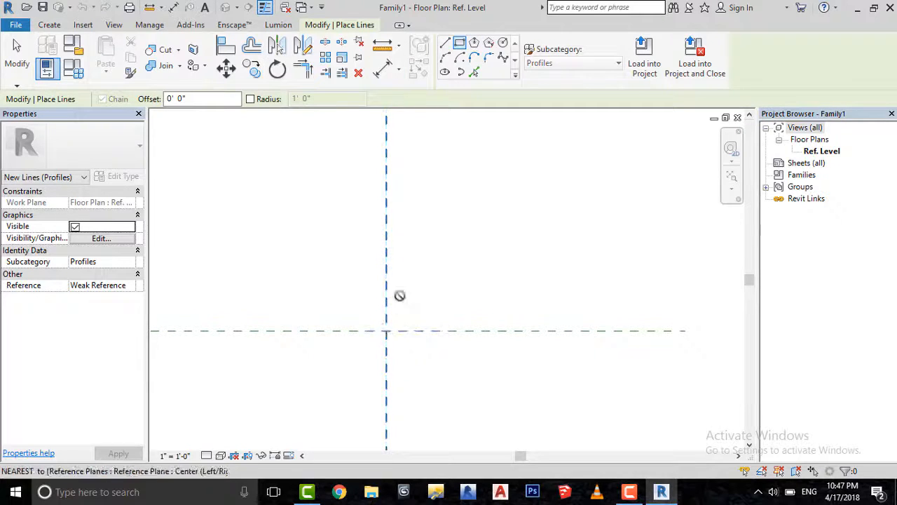
right_click(399, 295)
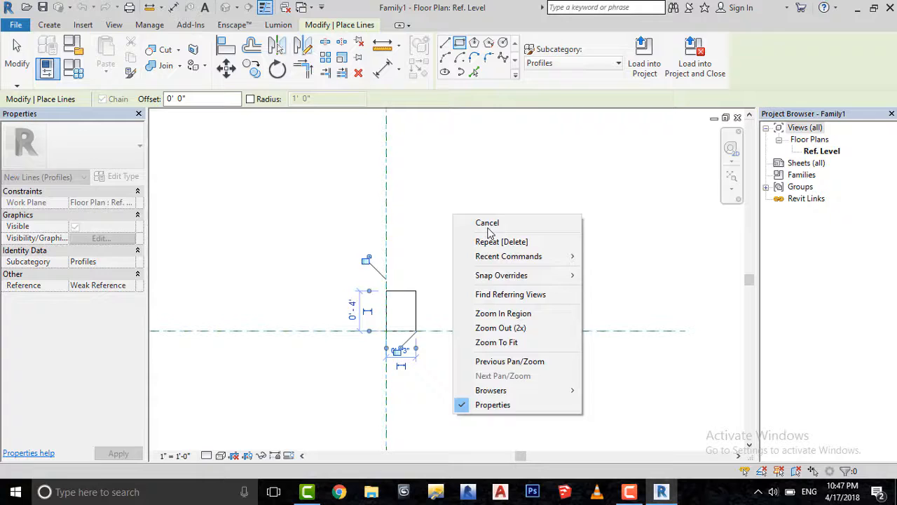
click(488, 223)
text(1)
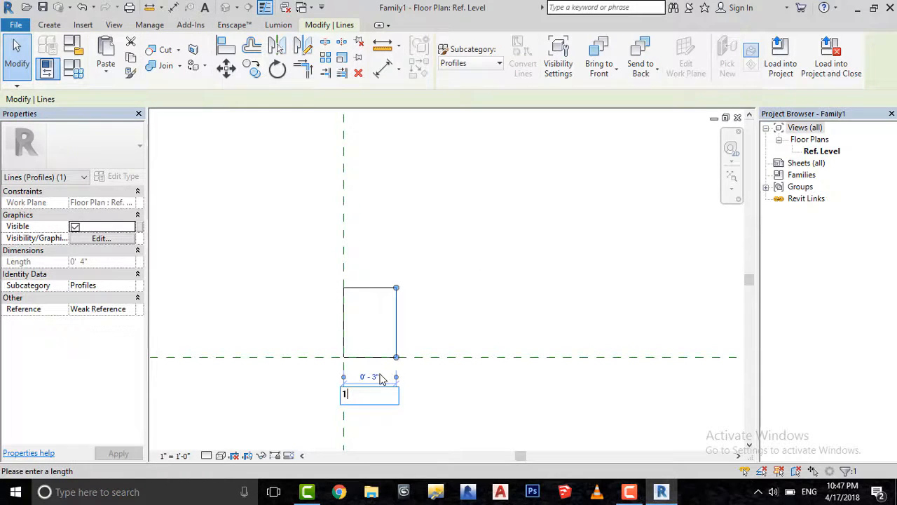
key(Return)
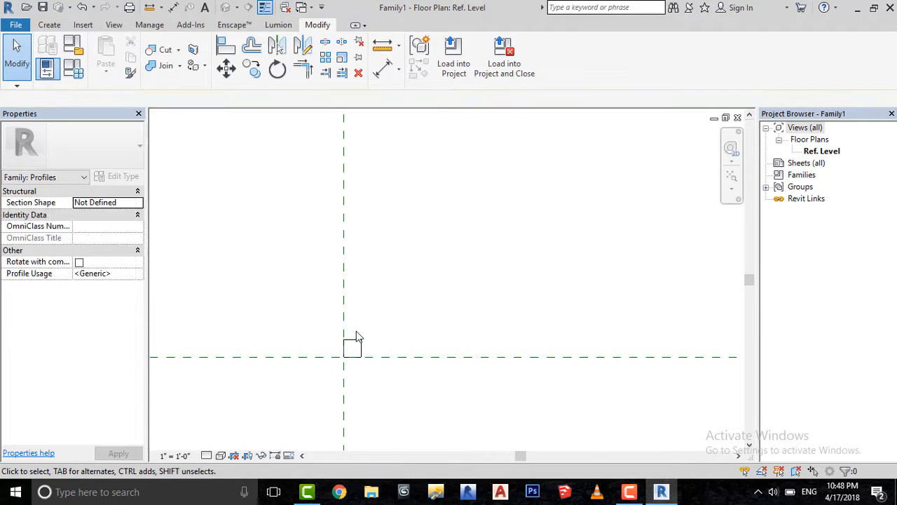
mouse_move(377, 332)
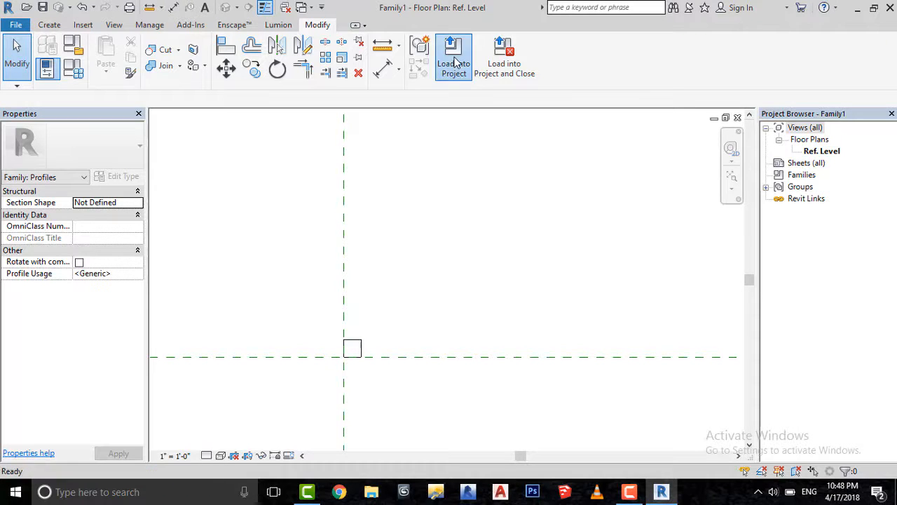
Load the square profile into the building project and open its South elevation view
click(455, 56)
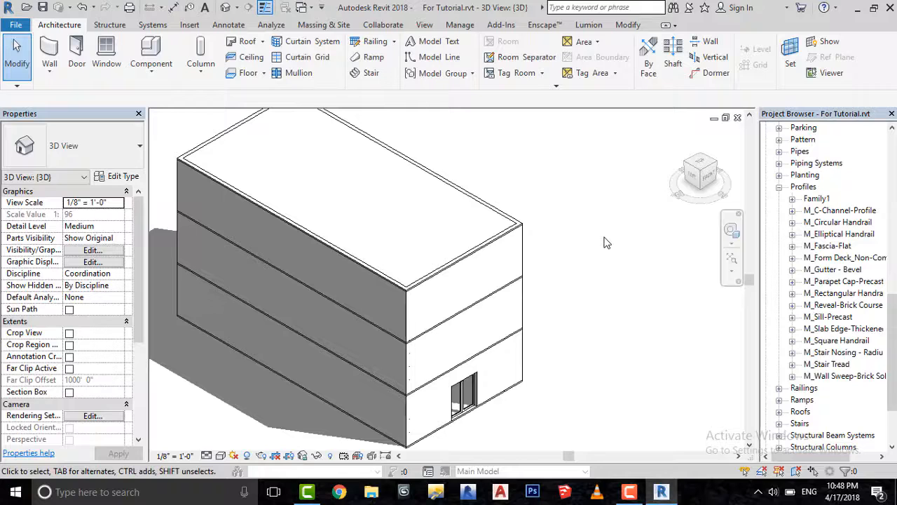
drag(607, 242, 575, 286)
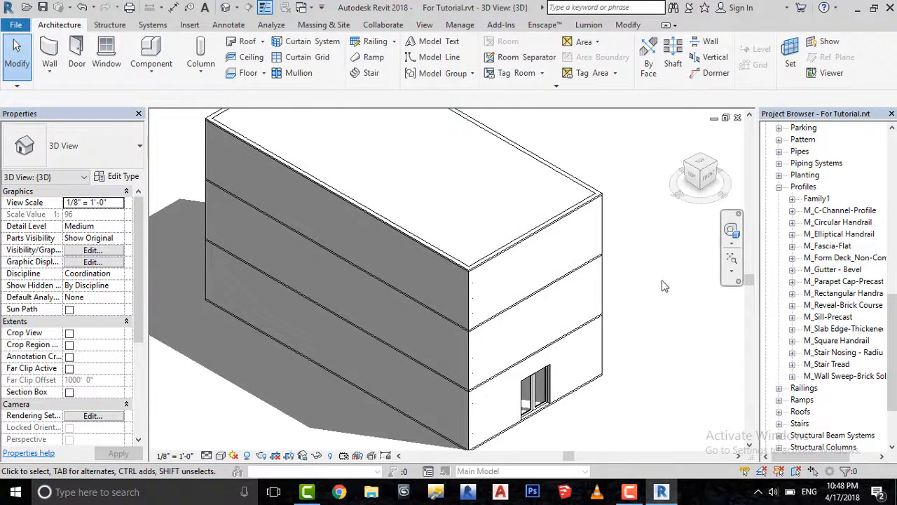
scroll(up, 3)
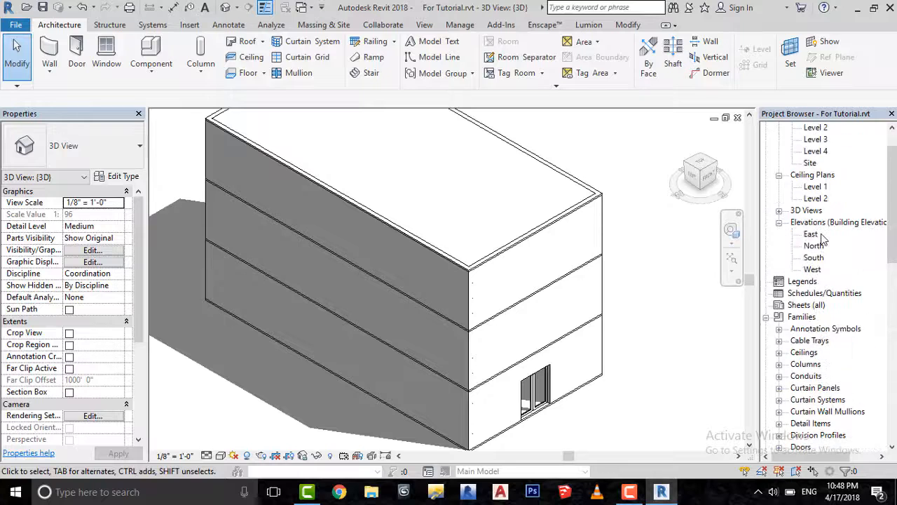
scroll(up, 3)
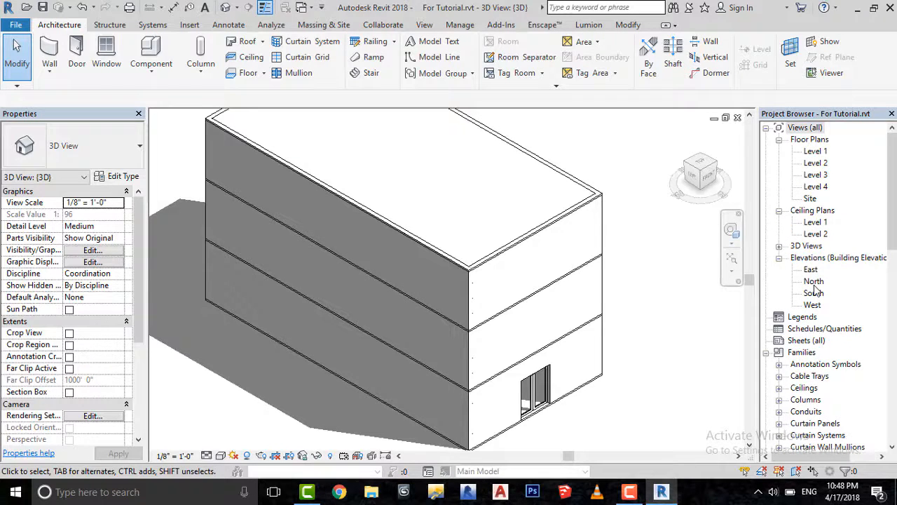
double_click(815, 293)
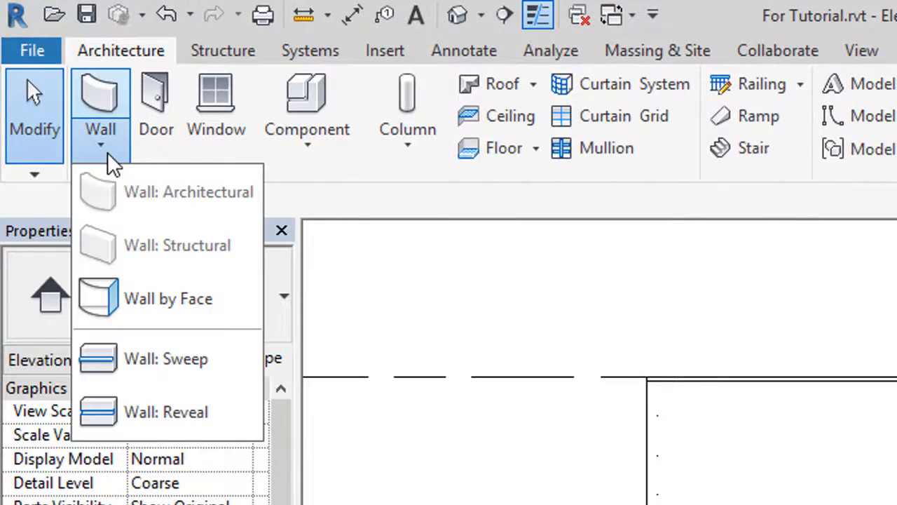
mouse_move(165, 412)
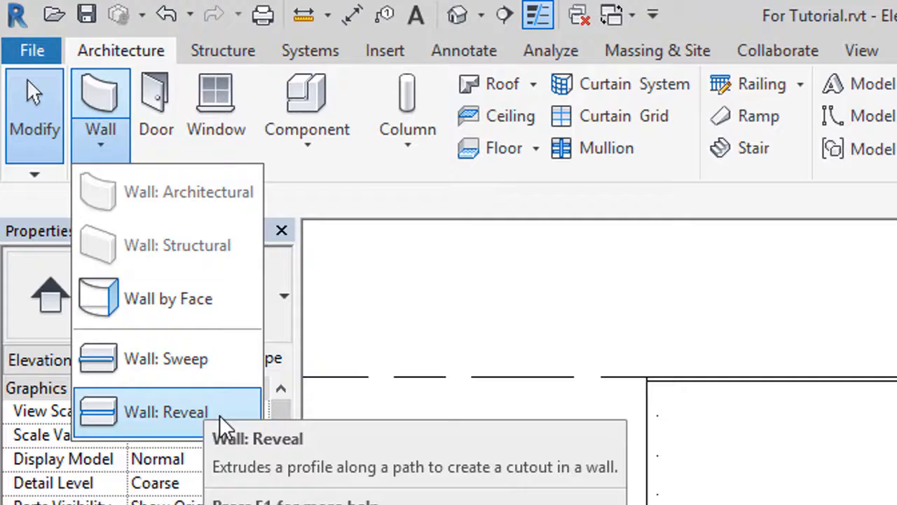
Set the Wall: Reveal type's Profile to Family1 : Family1 in its Type Properties
click(167, 412)
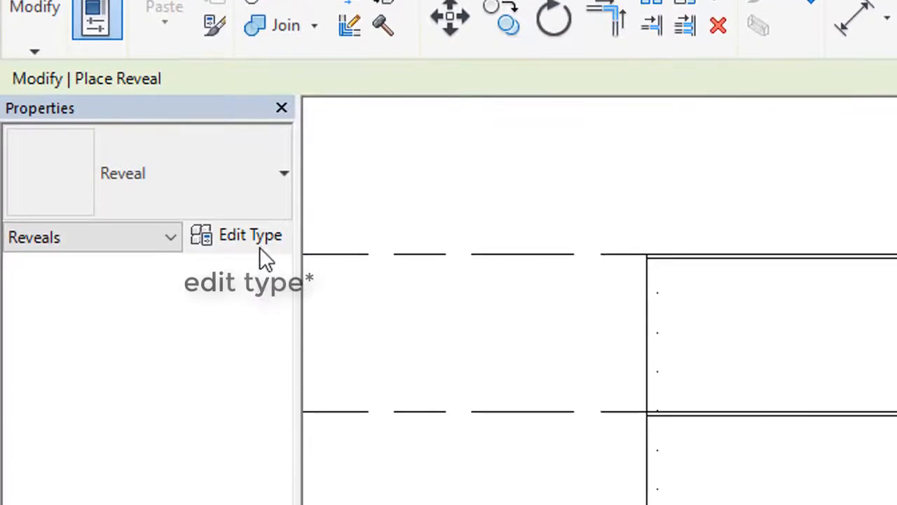
click(250, 235)
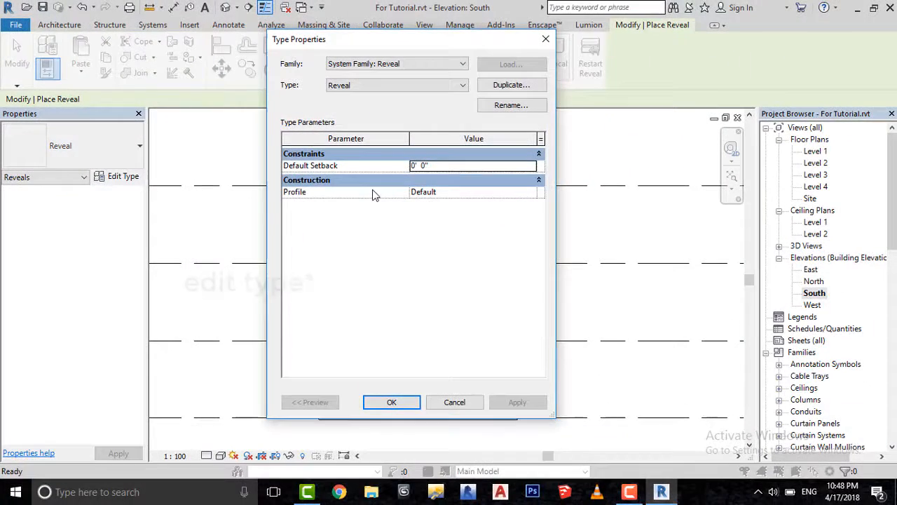
click(530, 190)
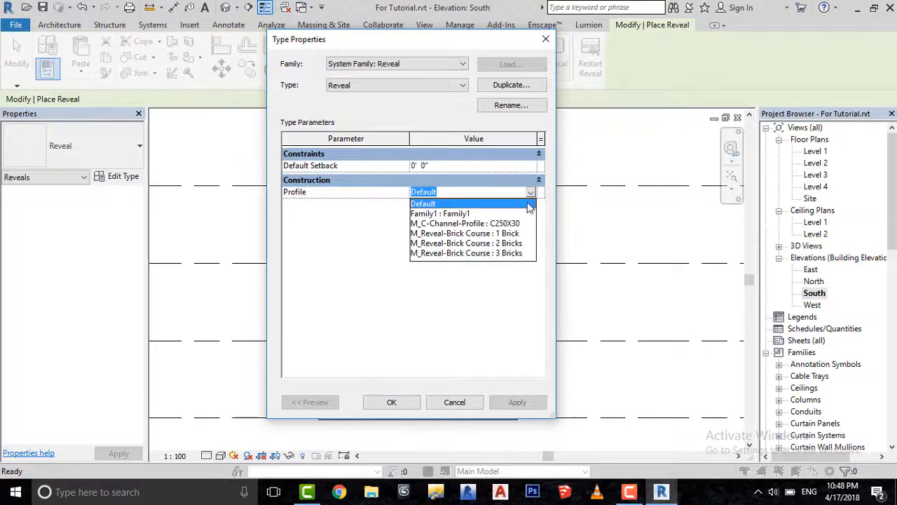
click(441, 213)
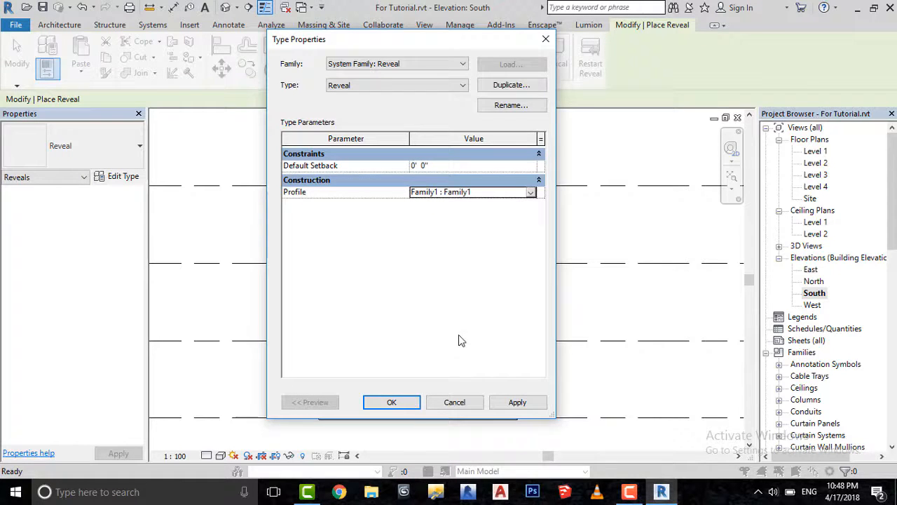
click(391, 401)
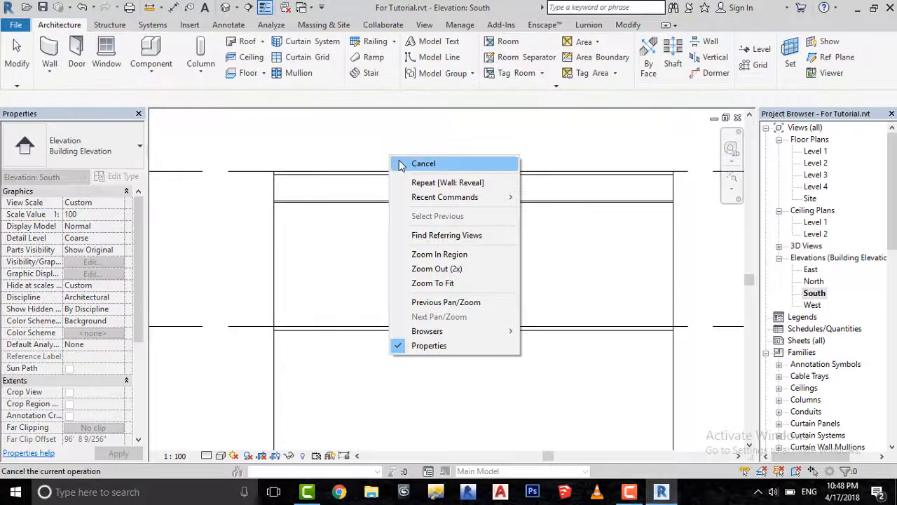
Place a horizontal reveal on the south wall, correct its spacing dimension and begin copying it
click(423, 163)
text(2)
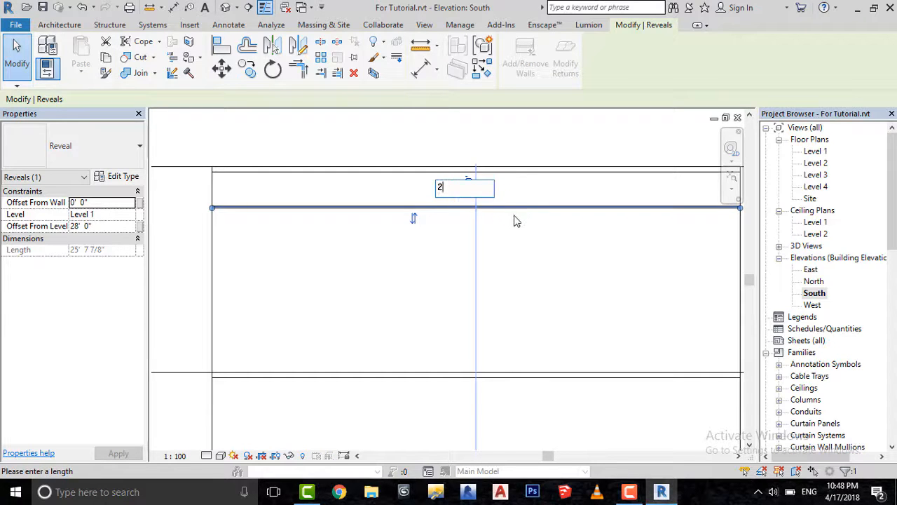
key(Return)
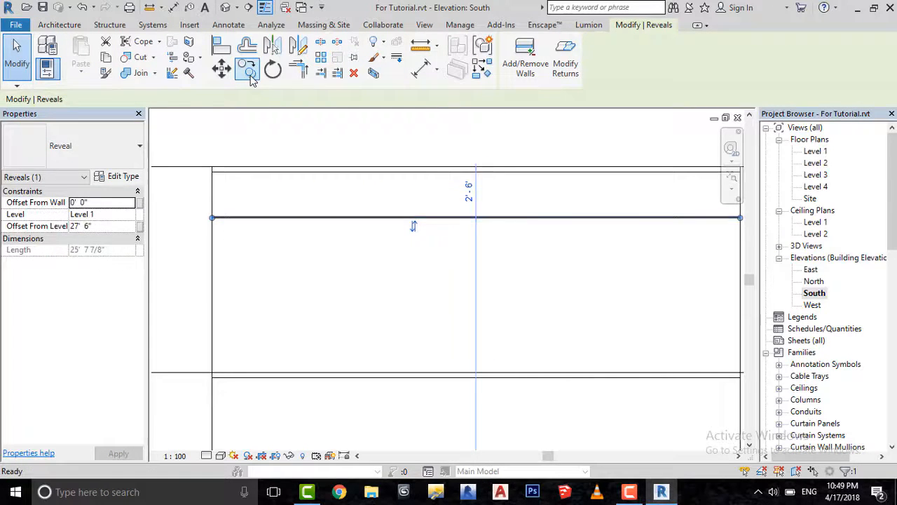
click(247, 67)
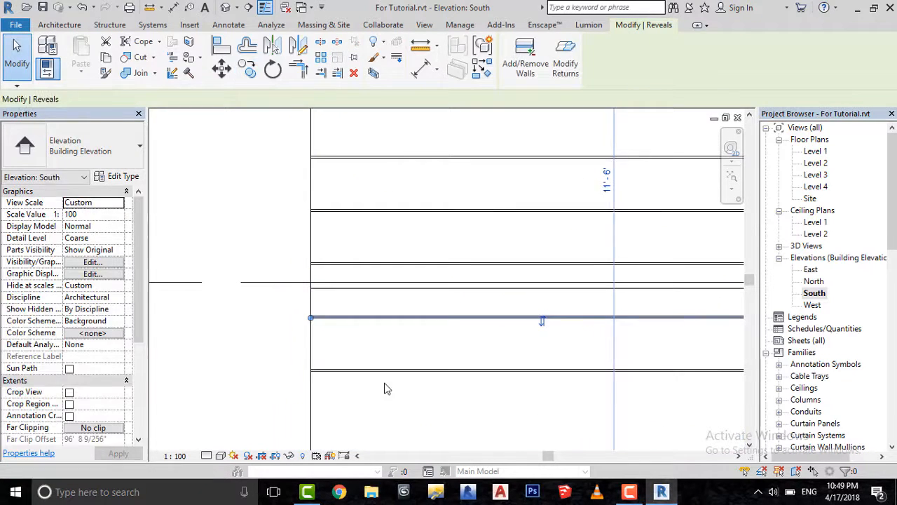
Copy the reveals multiple times up the south facade, then end the copy command
click(392, 317)
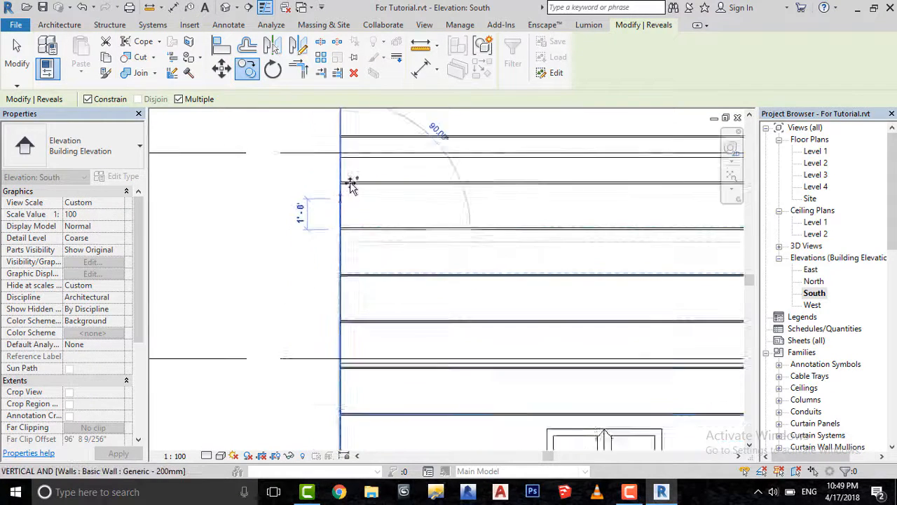
right_click(350, 184)
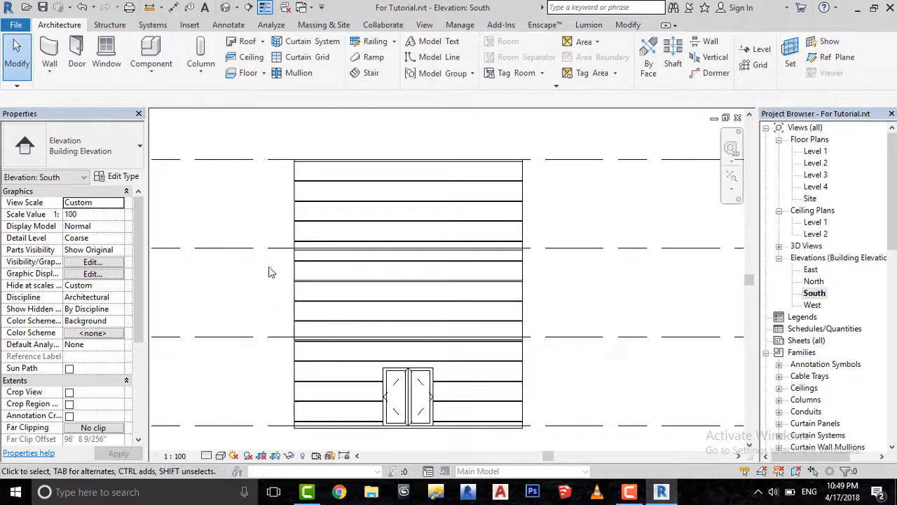
mouse_move(154, 103)
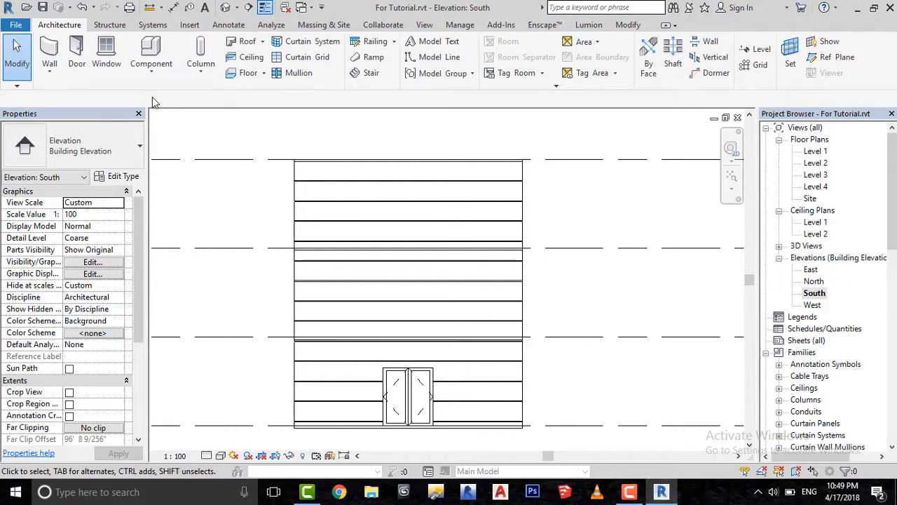
mouse_move(49, 53)
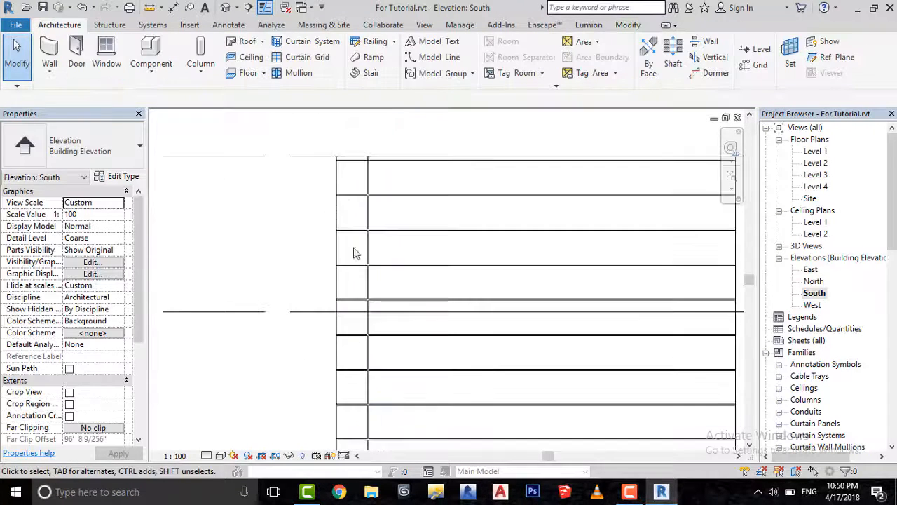
Add a vertical reveal across the south wall to form the grid
click(393, 204)
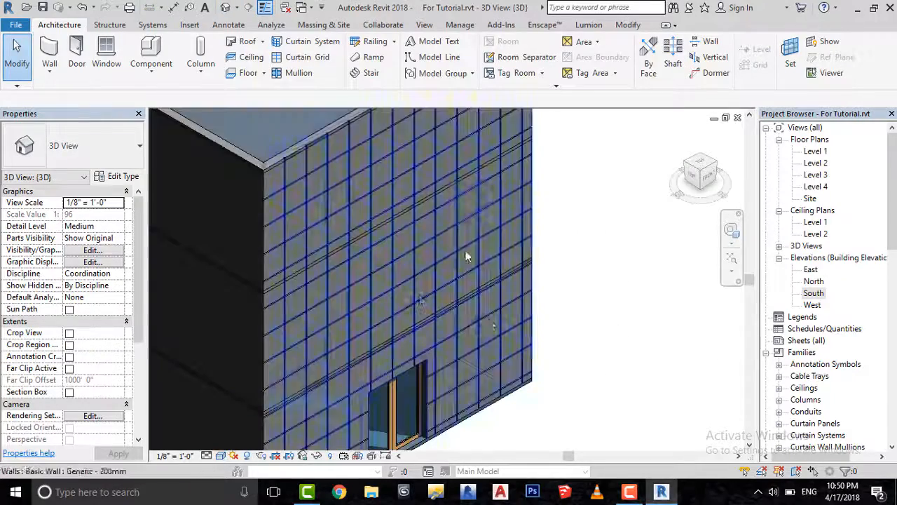
drag(465, 255, 413, 273)
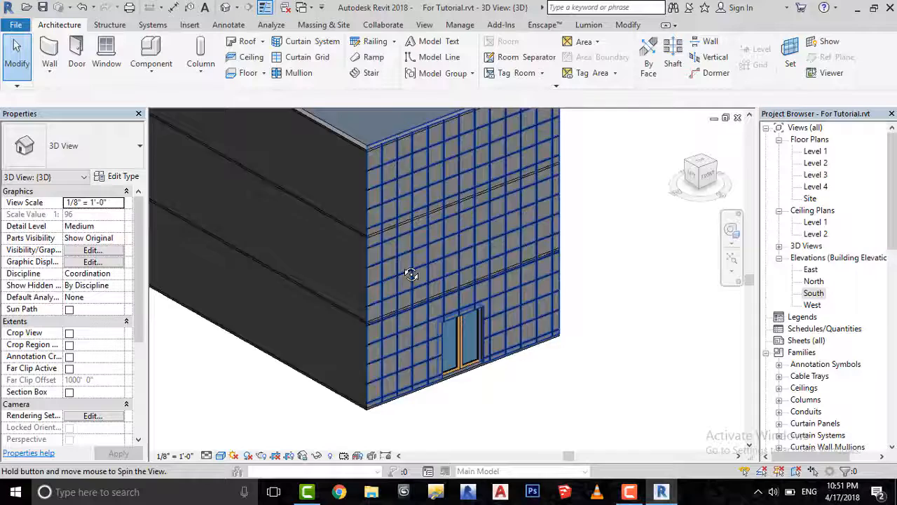
drag(412, 274, 440, 284)
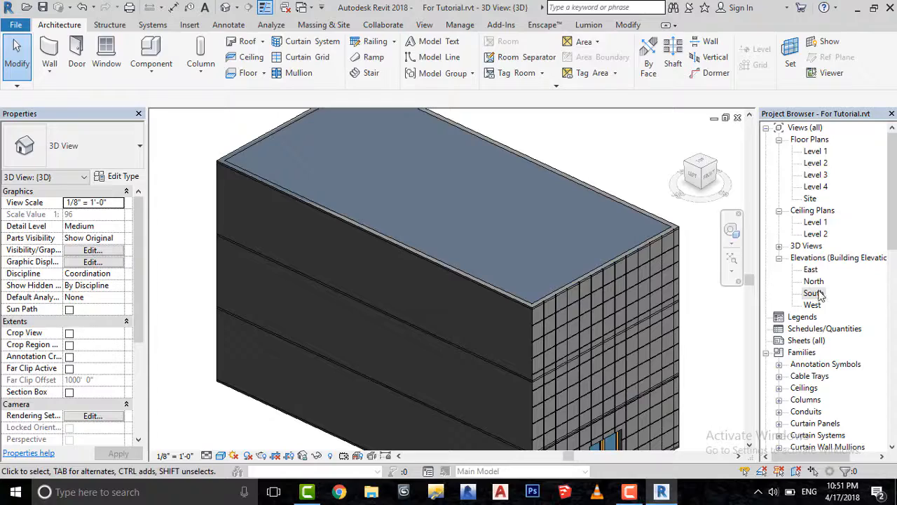
double_click(814, 280)
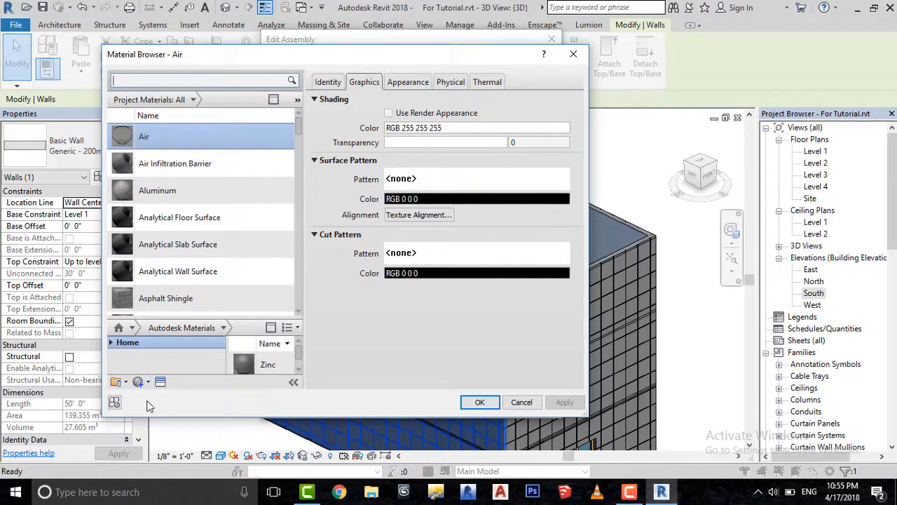
Create a new material renamed Aluminum Cladding and bring up the Asset Browser for its appearance
click(137, 382)
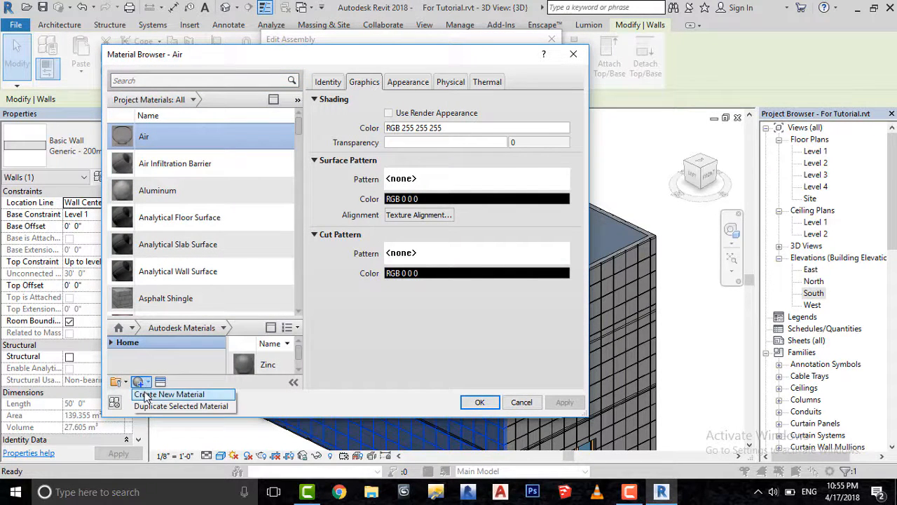
click(171, 393)
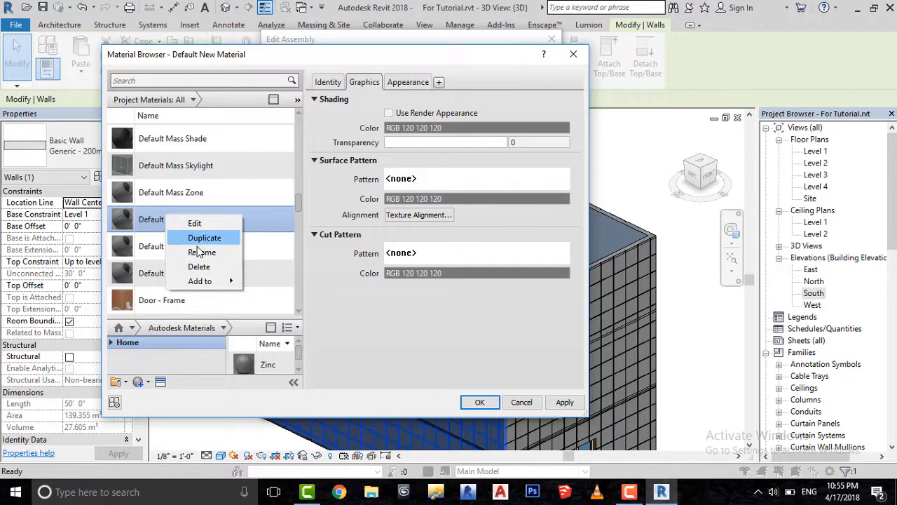
click(201, 252)
text(Aluminum)
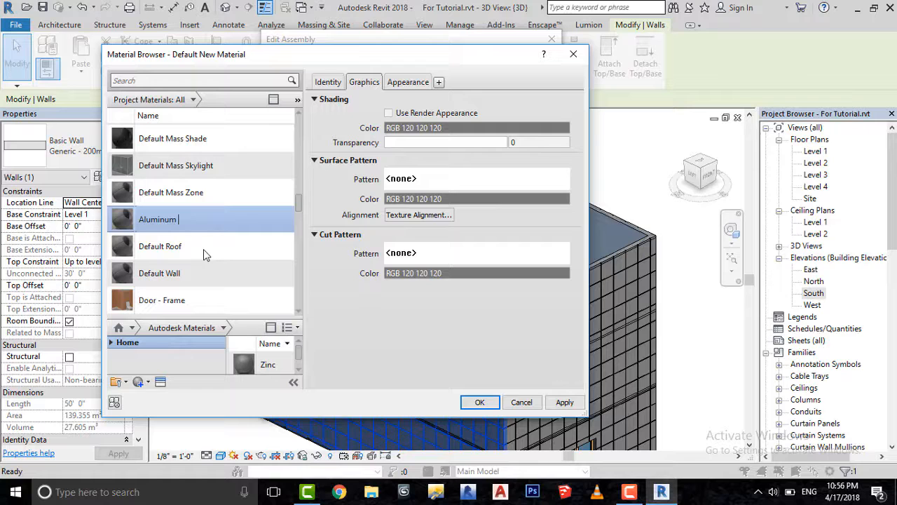
scroll(up, 3)
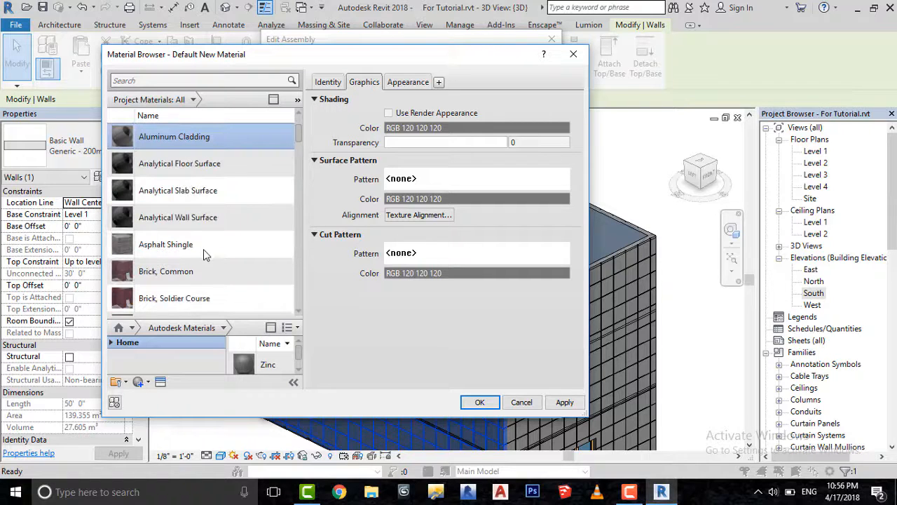
click(389, 112)
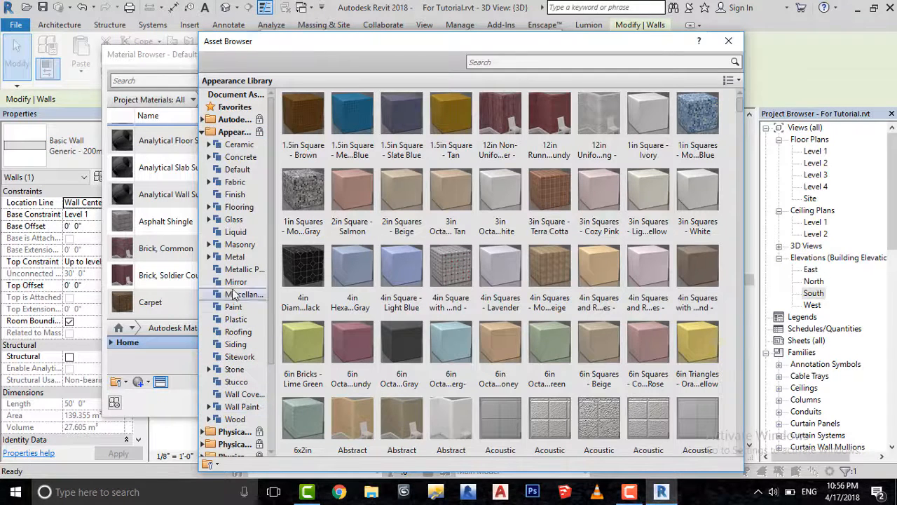
Browse past Metal > Aluminum to Wall Paint > Matte and apply the Gray appearance
click(208, 256)
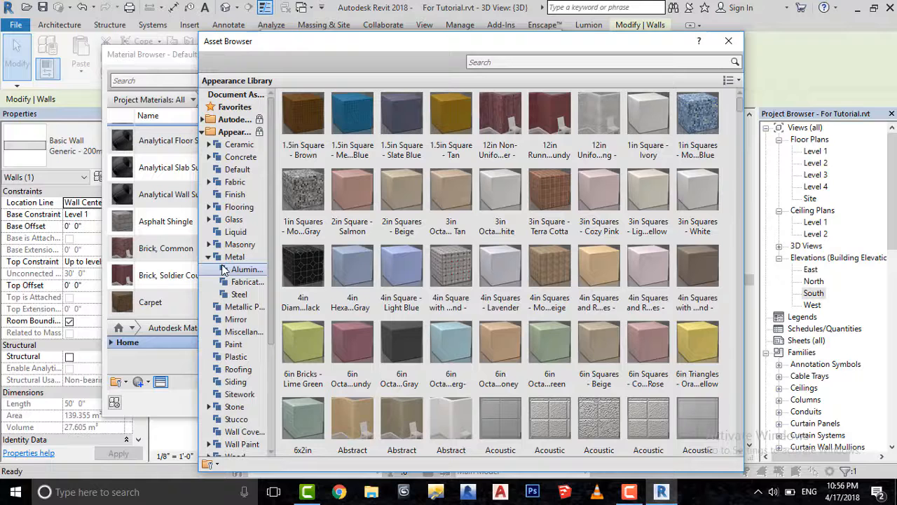
click(246, 269)
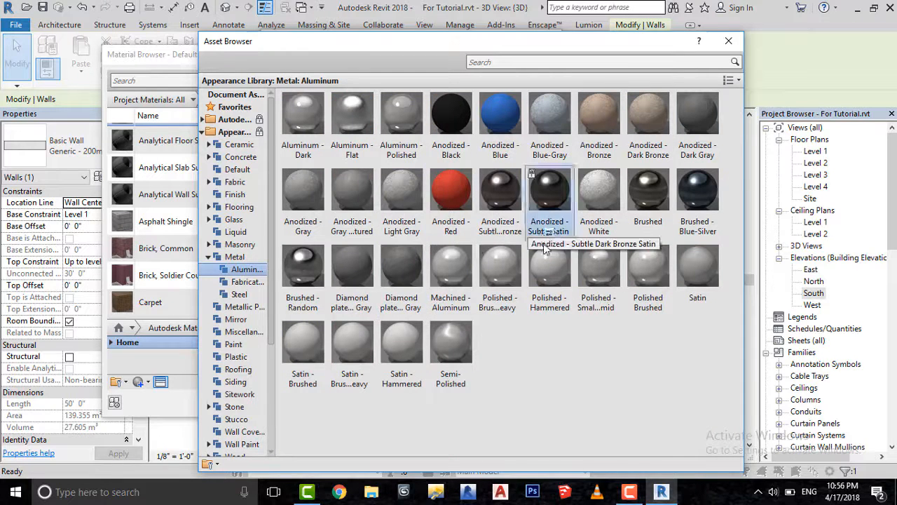
scroll(down, 3)
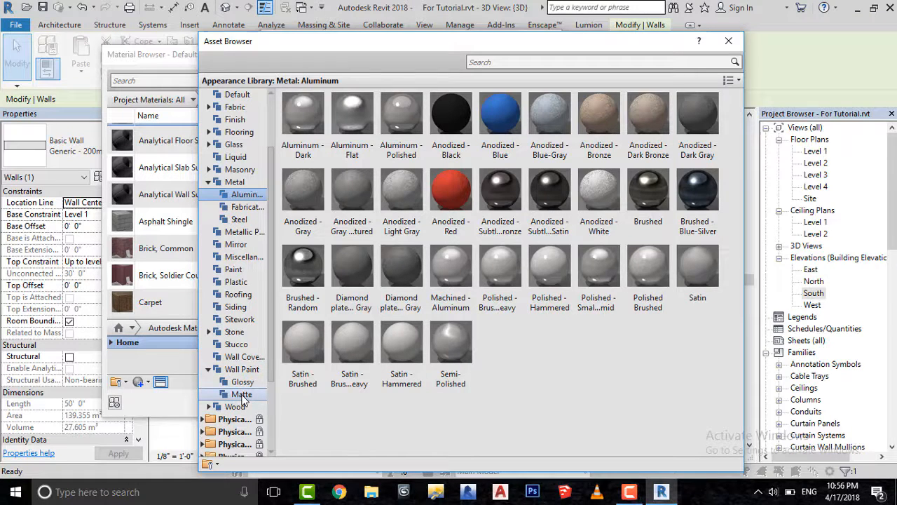
click(241, 394)
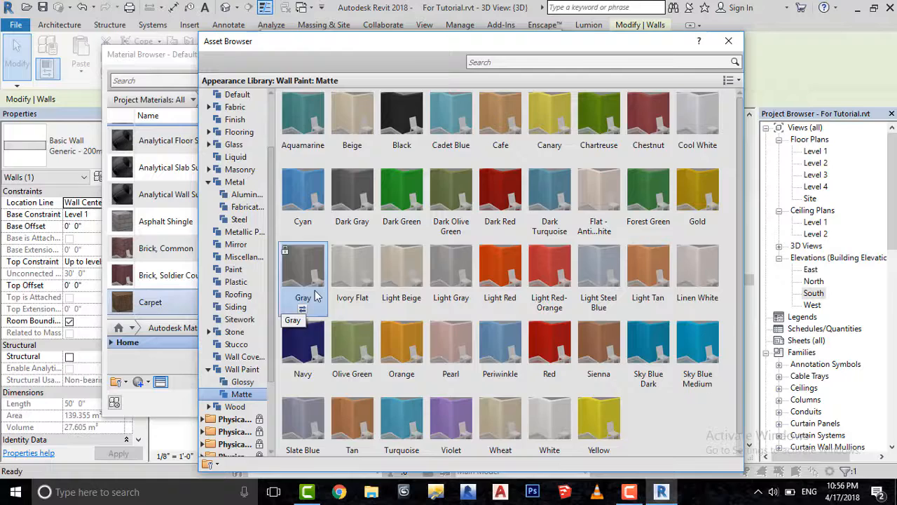
double_click(303, 266)
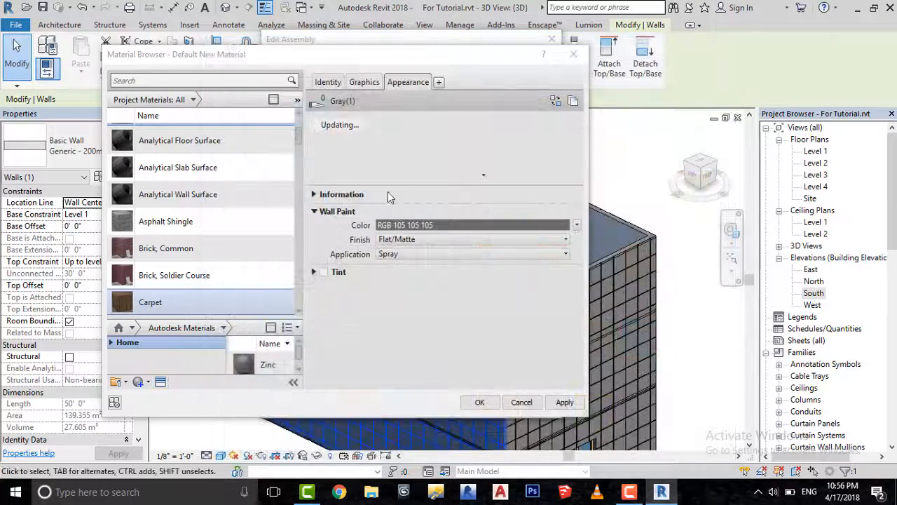
Accept Aluminum Cladding as the wall structure layer and confirm the assembly and type properties
click(480, 401)
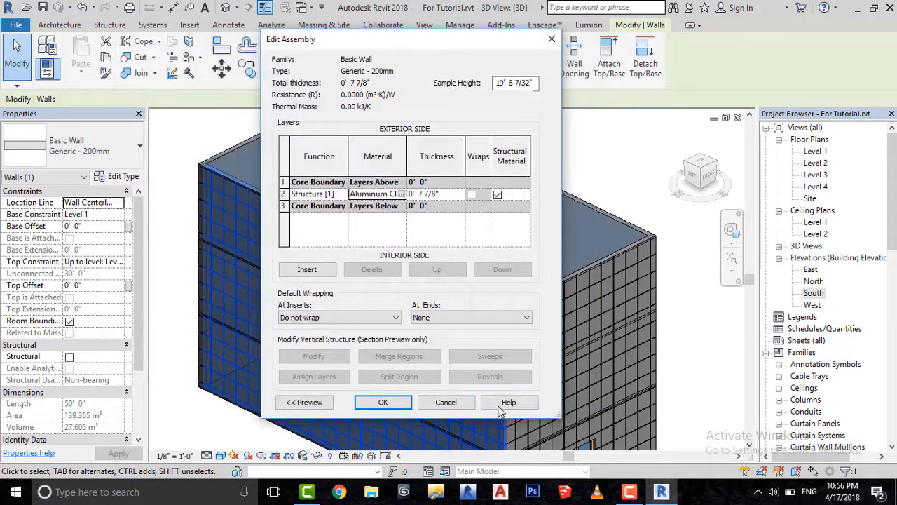
click(383, 401)
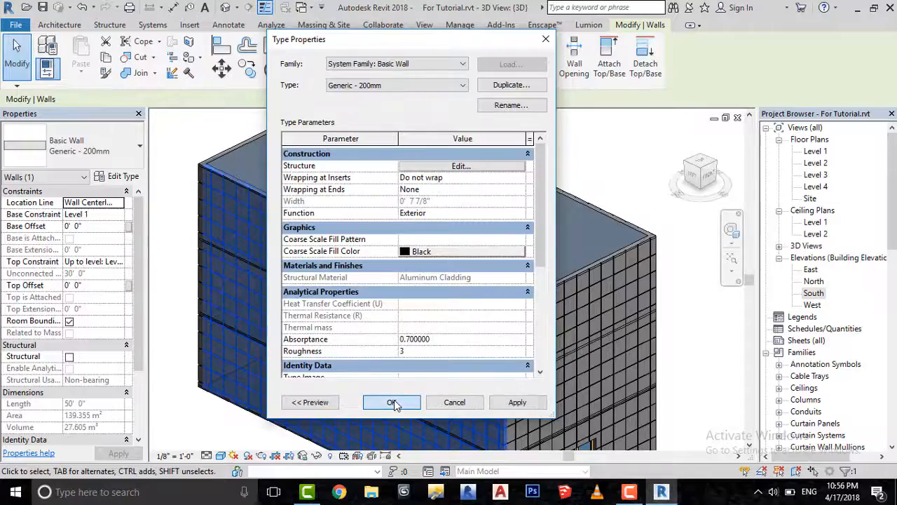
click(391, 401)
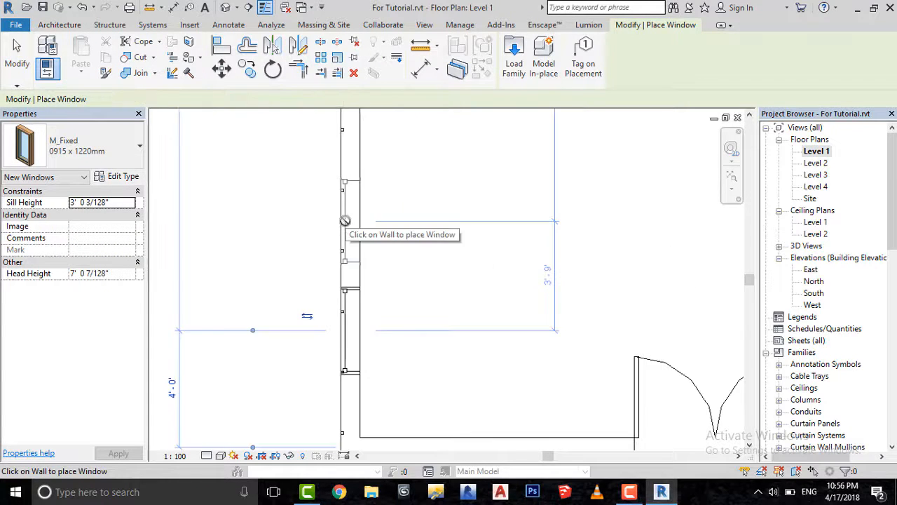
Place an M_Fixed window on the Level 1 wall and array it into 4 copies
click(350, 329)
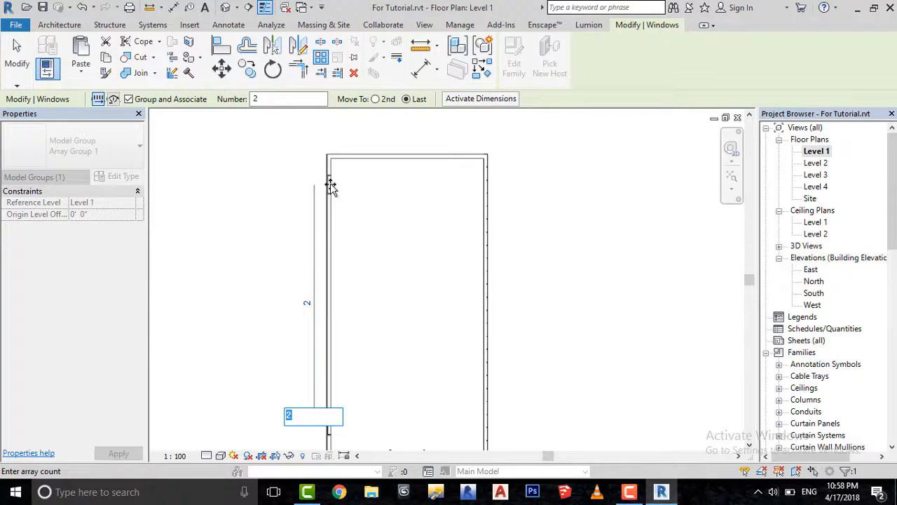
text(4)
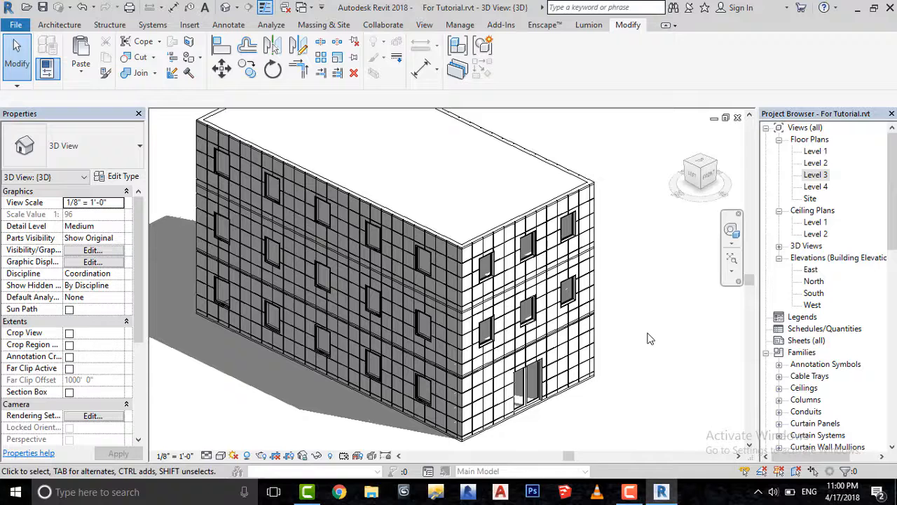
Switch to the 3D view to set up a camera perspective of the windowed building
double_click(816, 151)
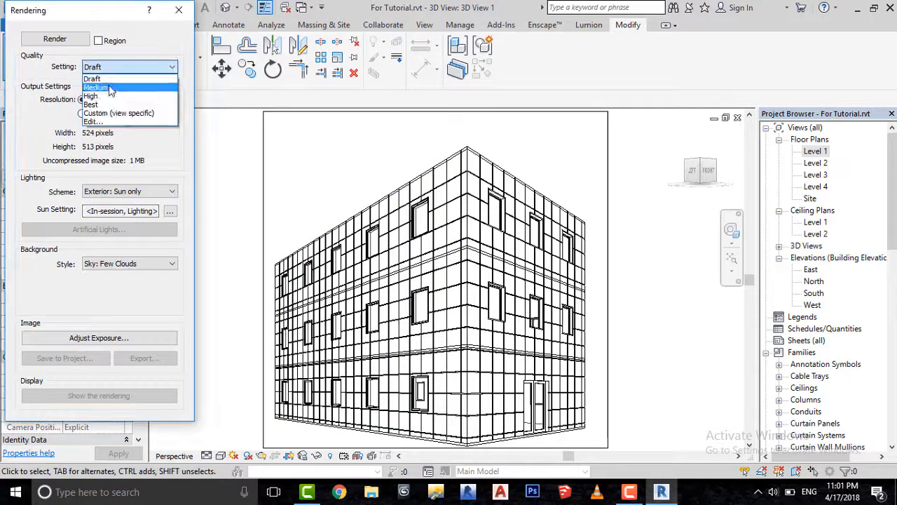
Set render quality to Medium and start rendering the perspective view
click(95, 87)
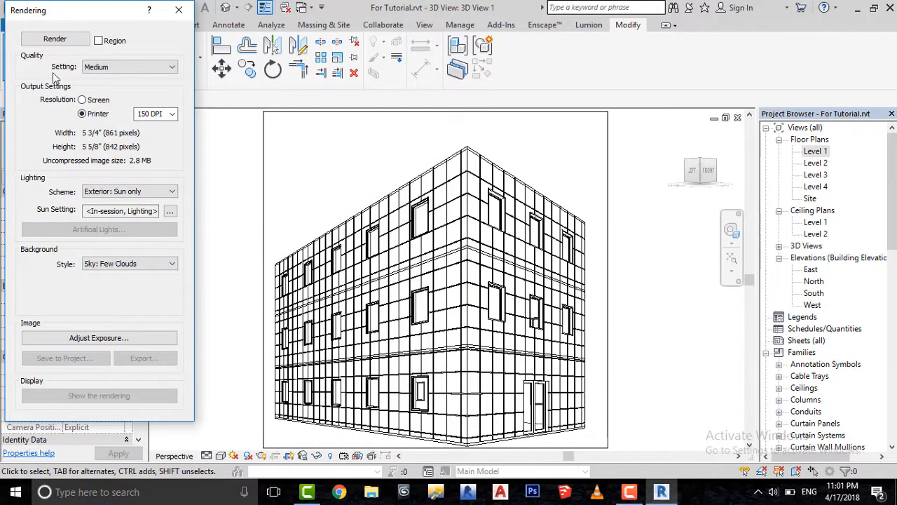
mouse_move(54, 39)
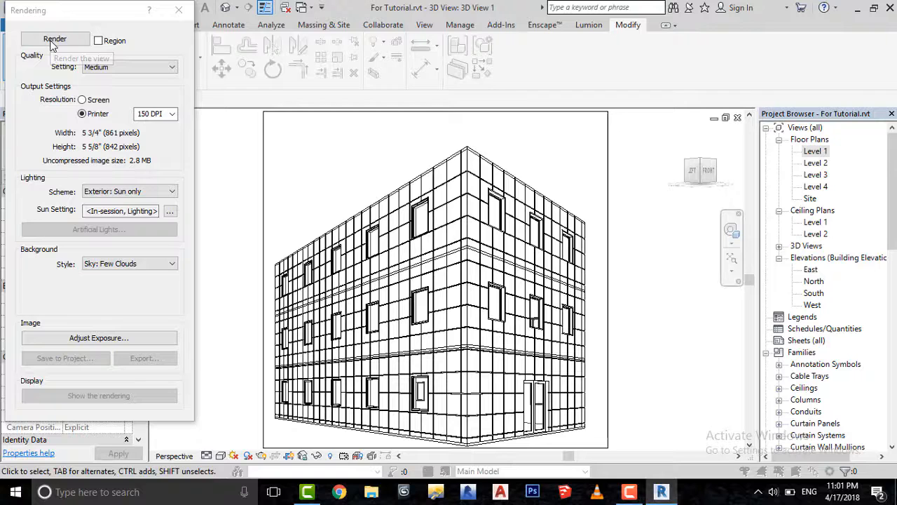
click(55, 40)
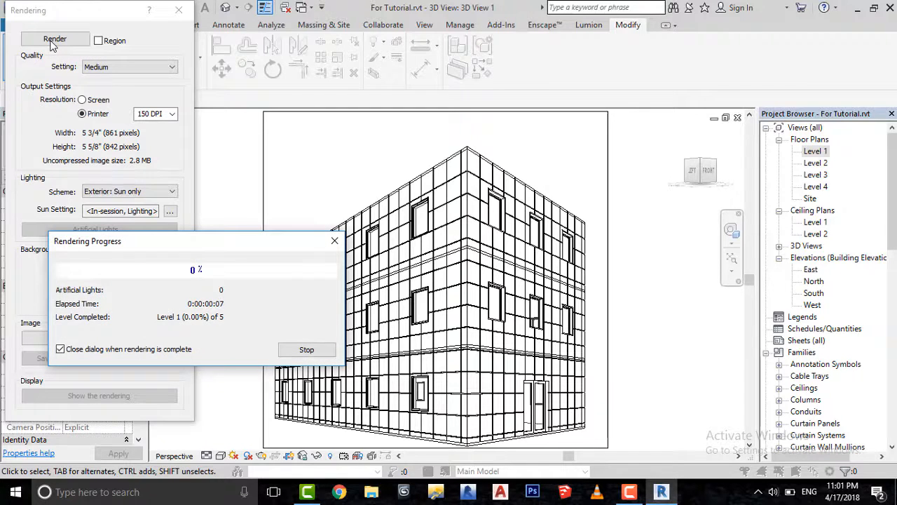